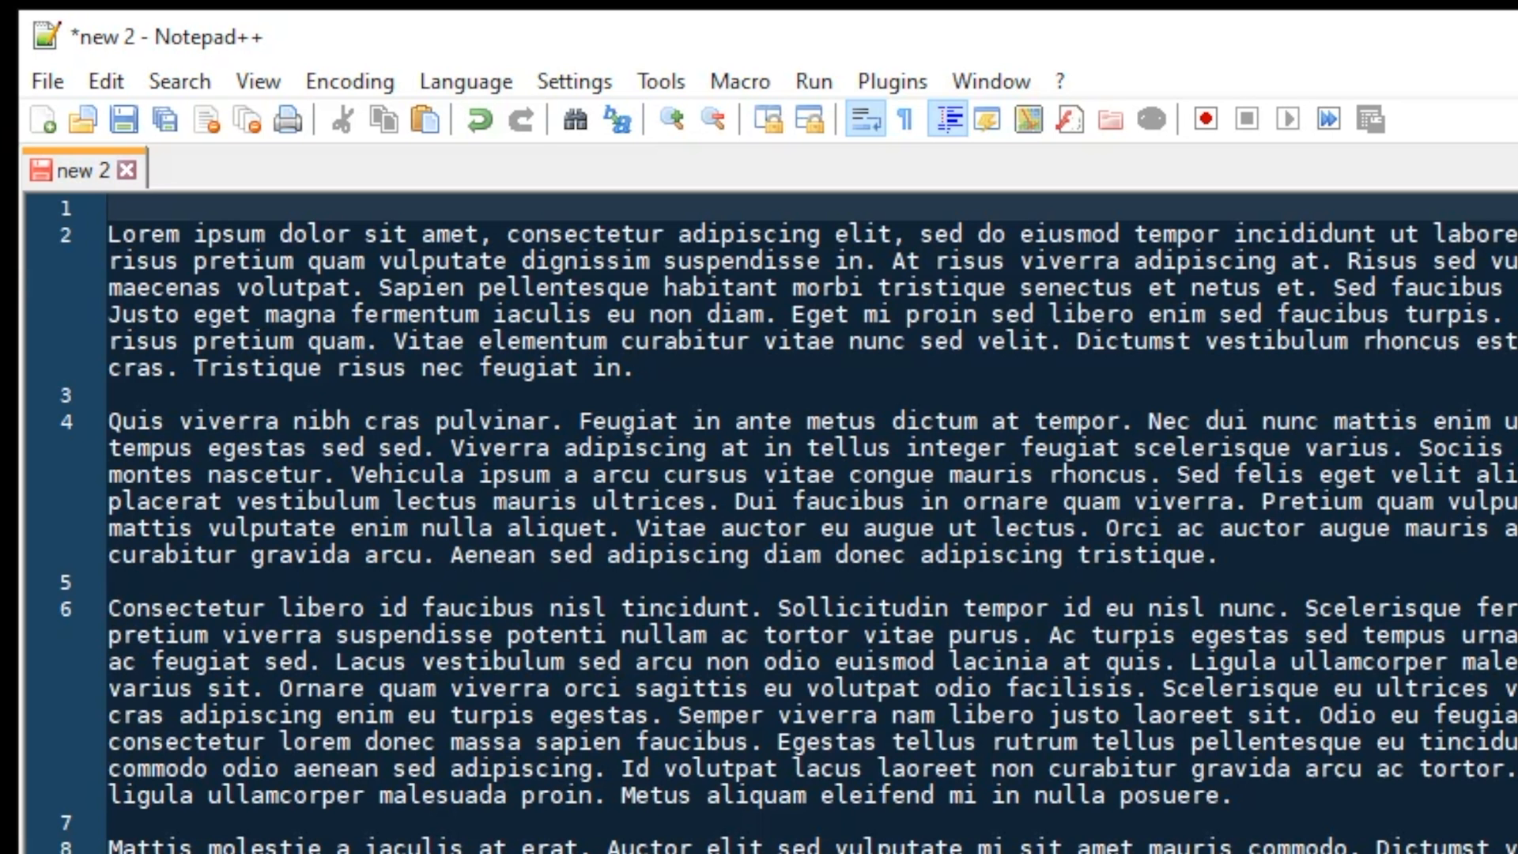
Type 'di' in the document, then open Settings > Preferences for auto-completion.
type("d")
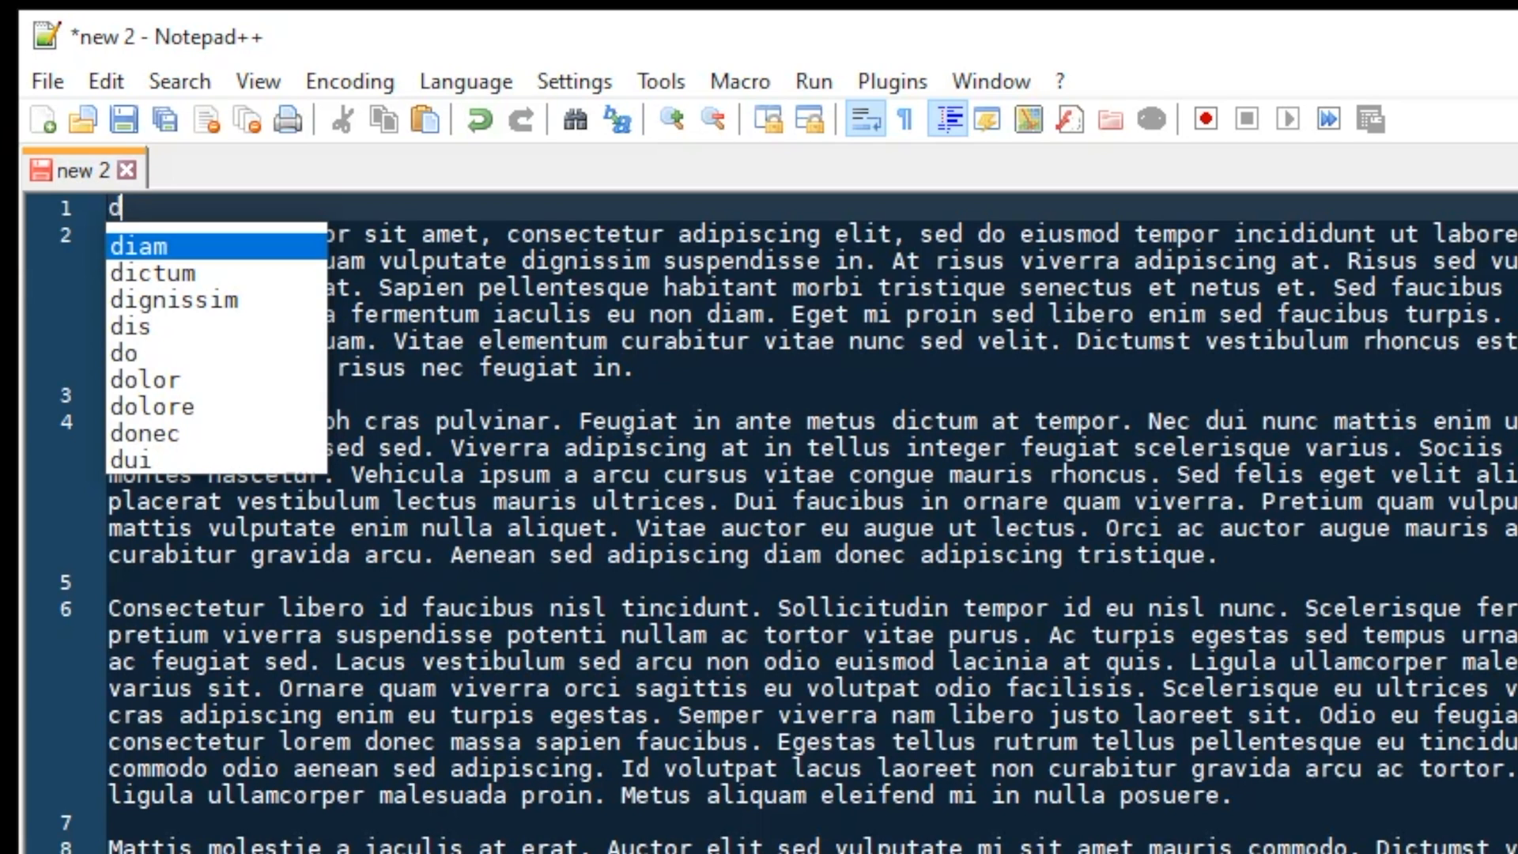
type("i")
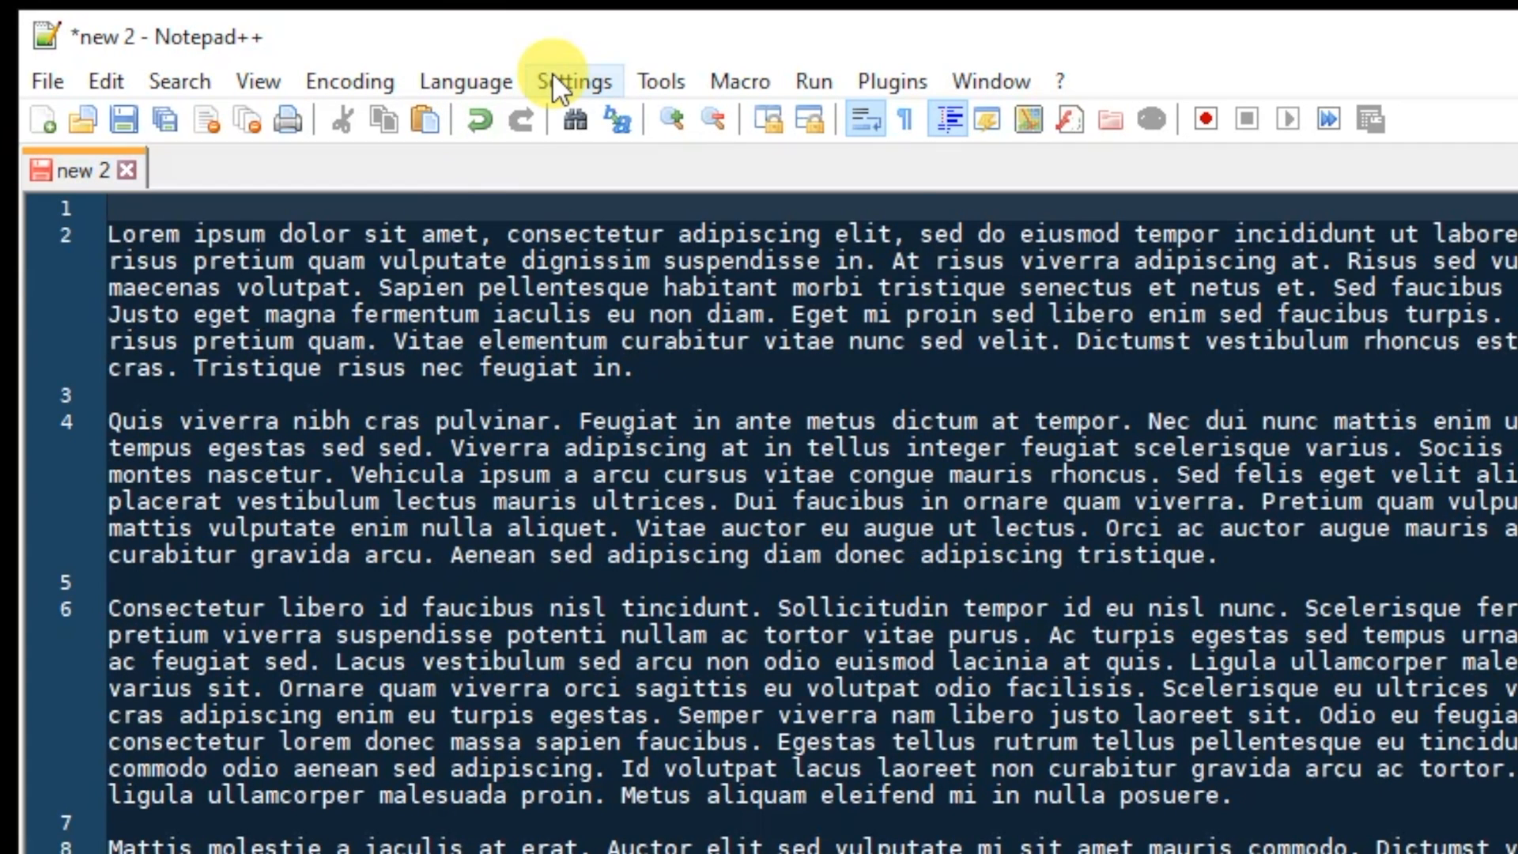
left_click(573, 81)
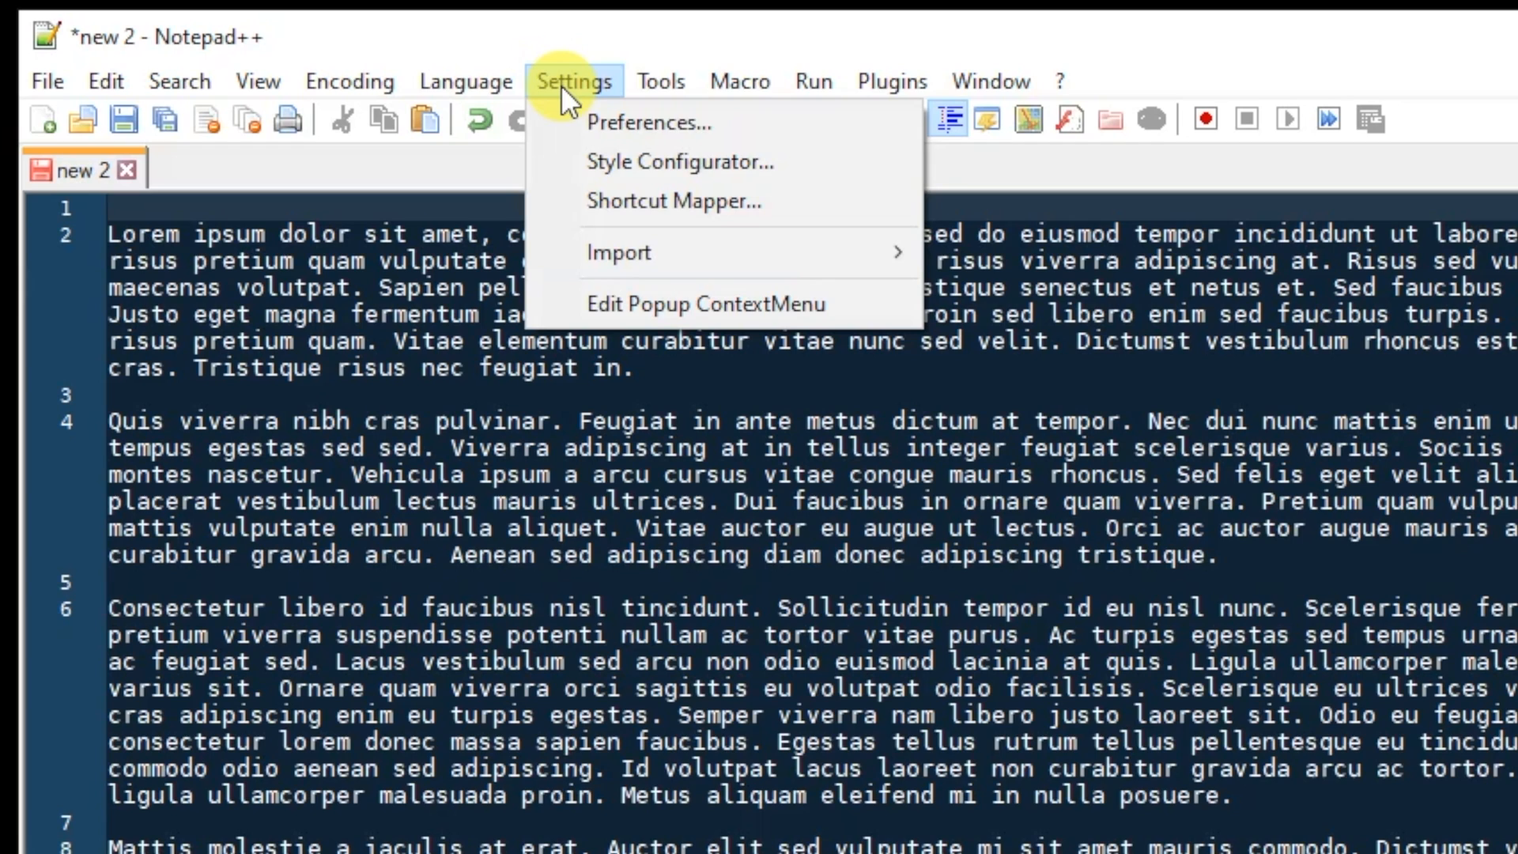
left_click(648, 122)
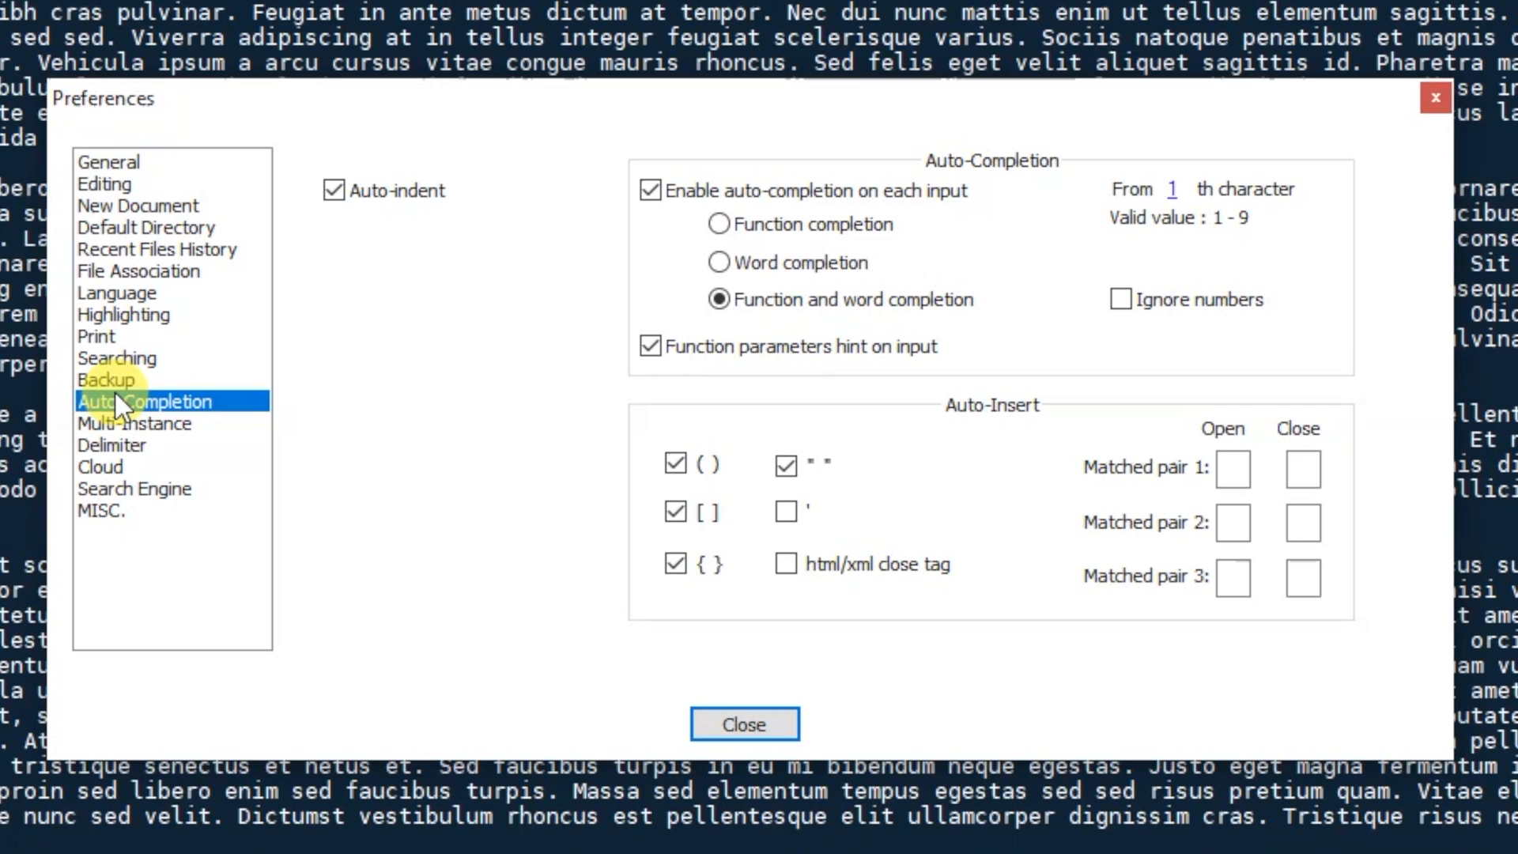
mouse_move(240, 426)
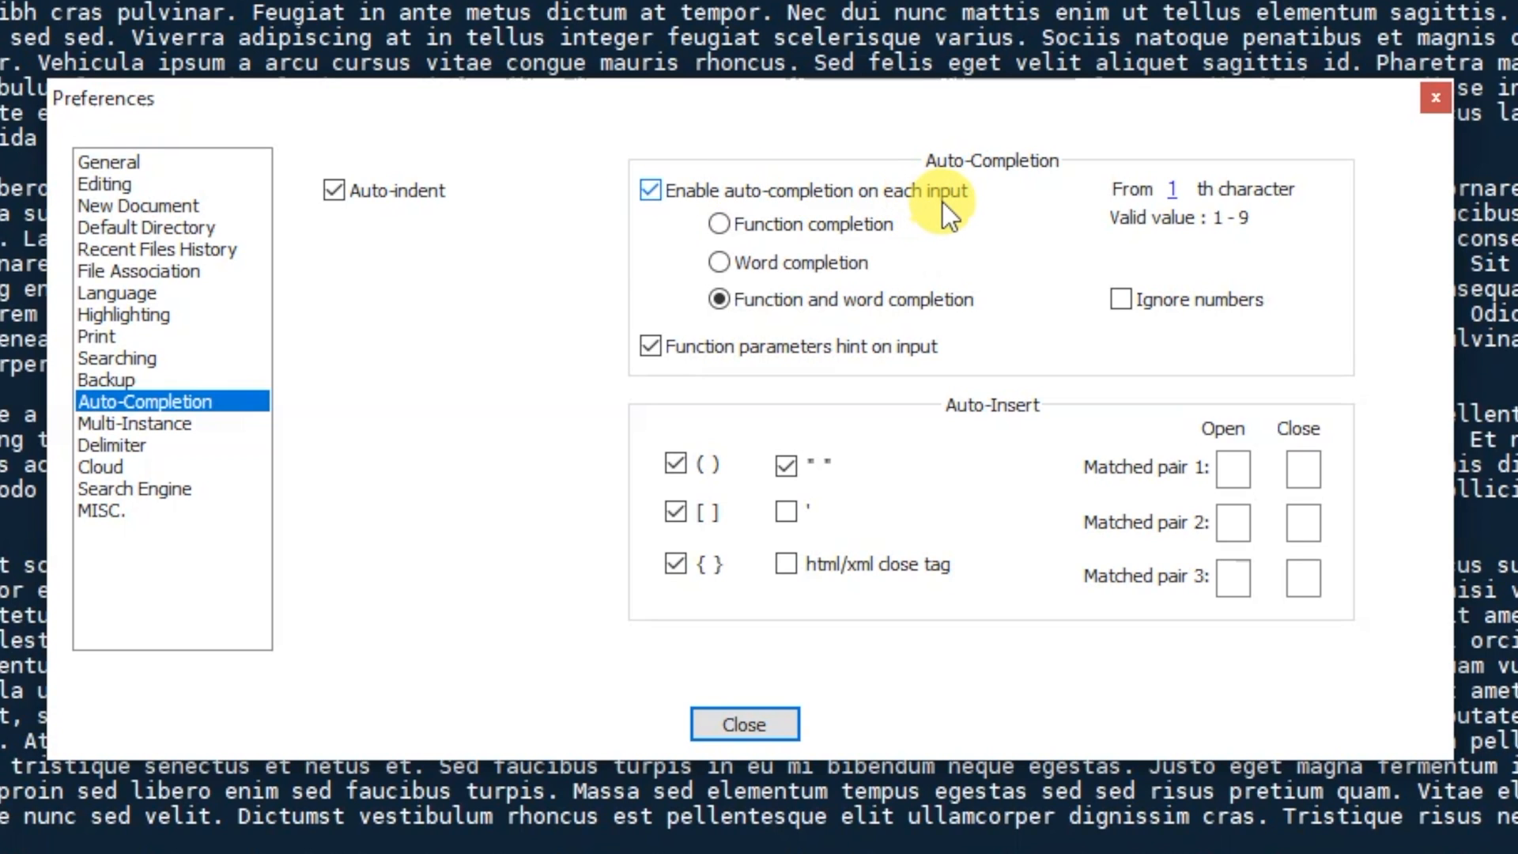
mouse_move(668, 211)
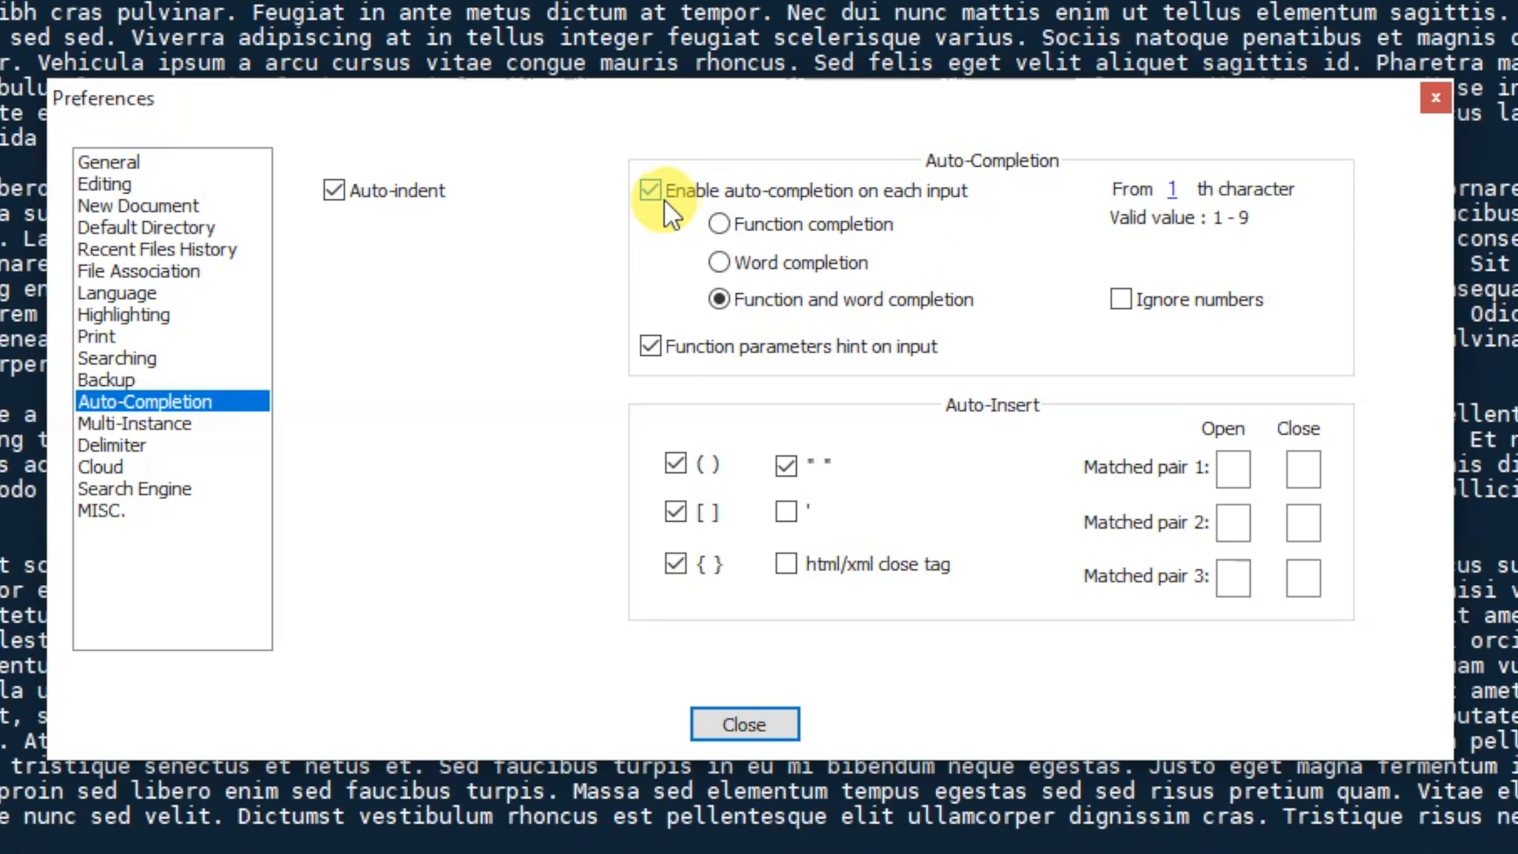
mouse_move(701, 222)
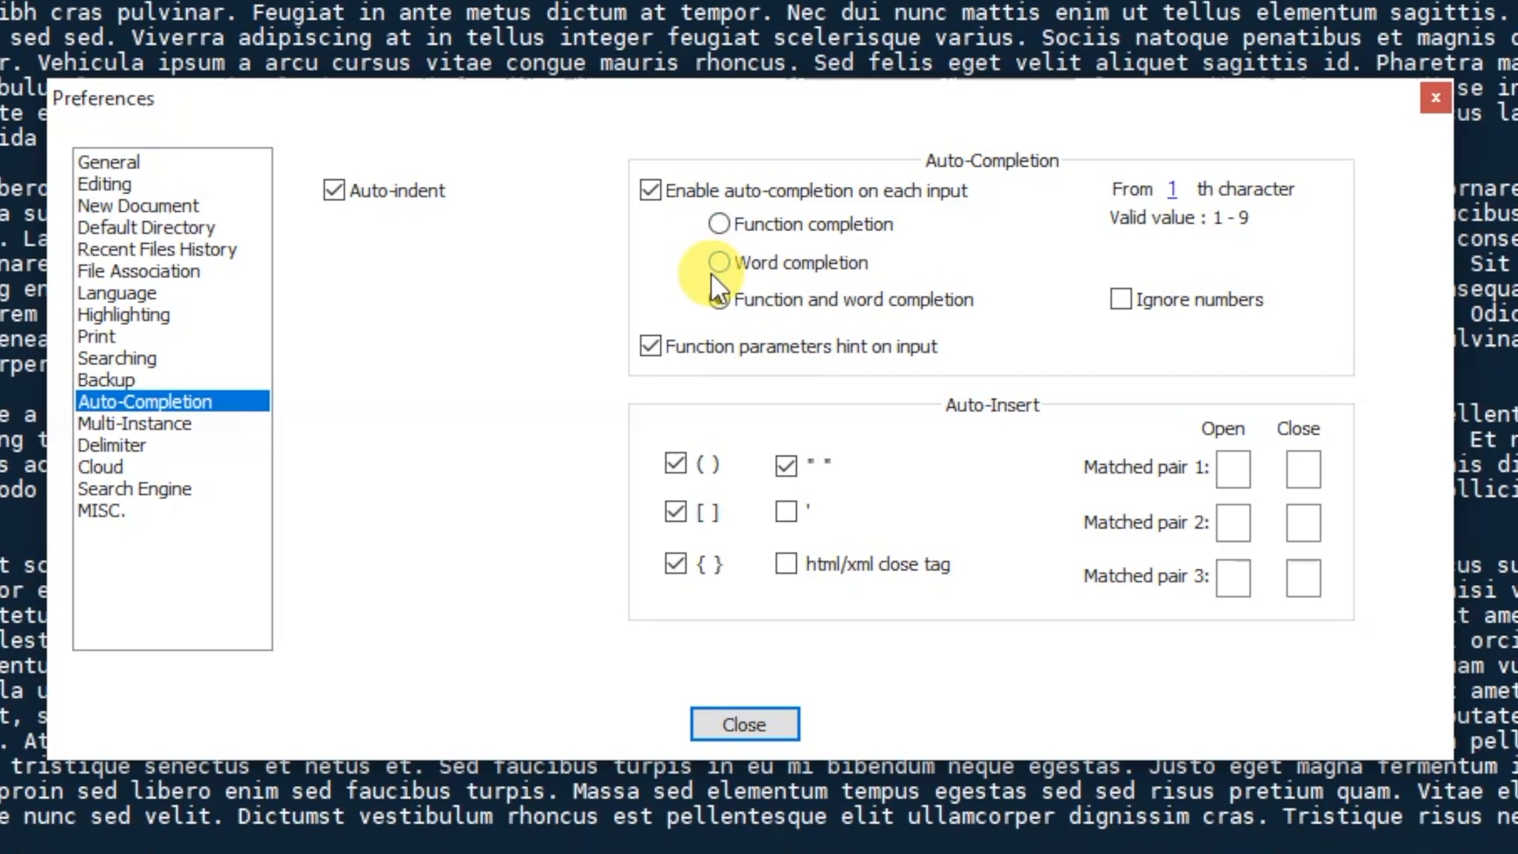
Uncheck 'Enable auto-completion on each input', close Preferences, and confirm typing 'di' shows no suggestions.
left_click(718, 299)
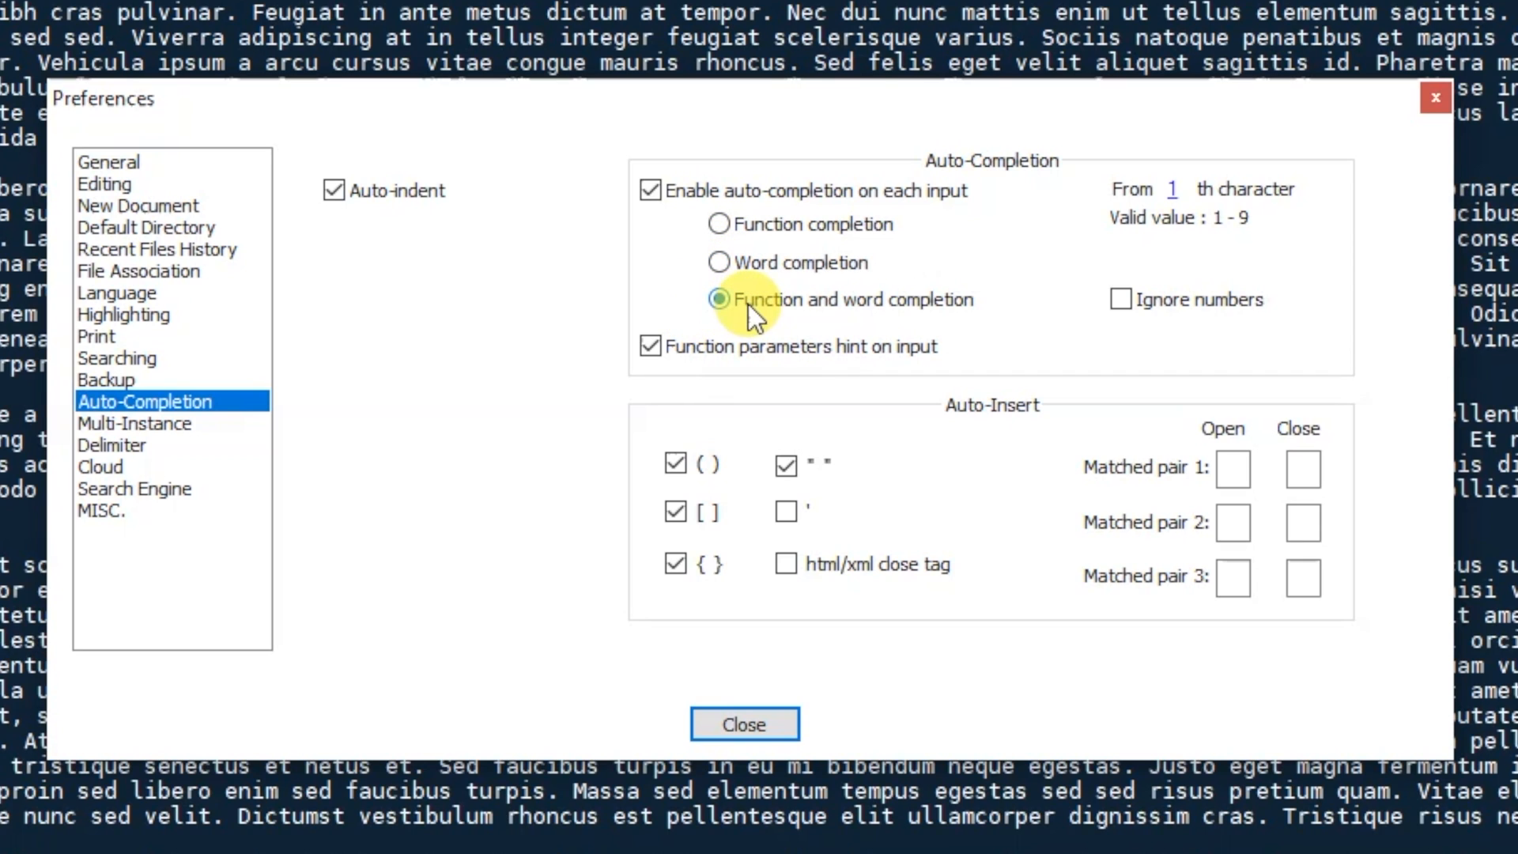
mouse_move(919, 295)
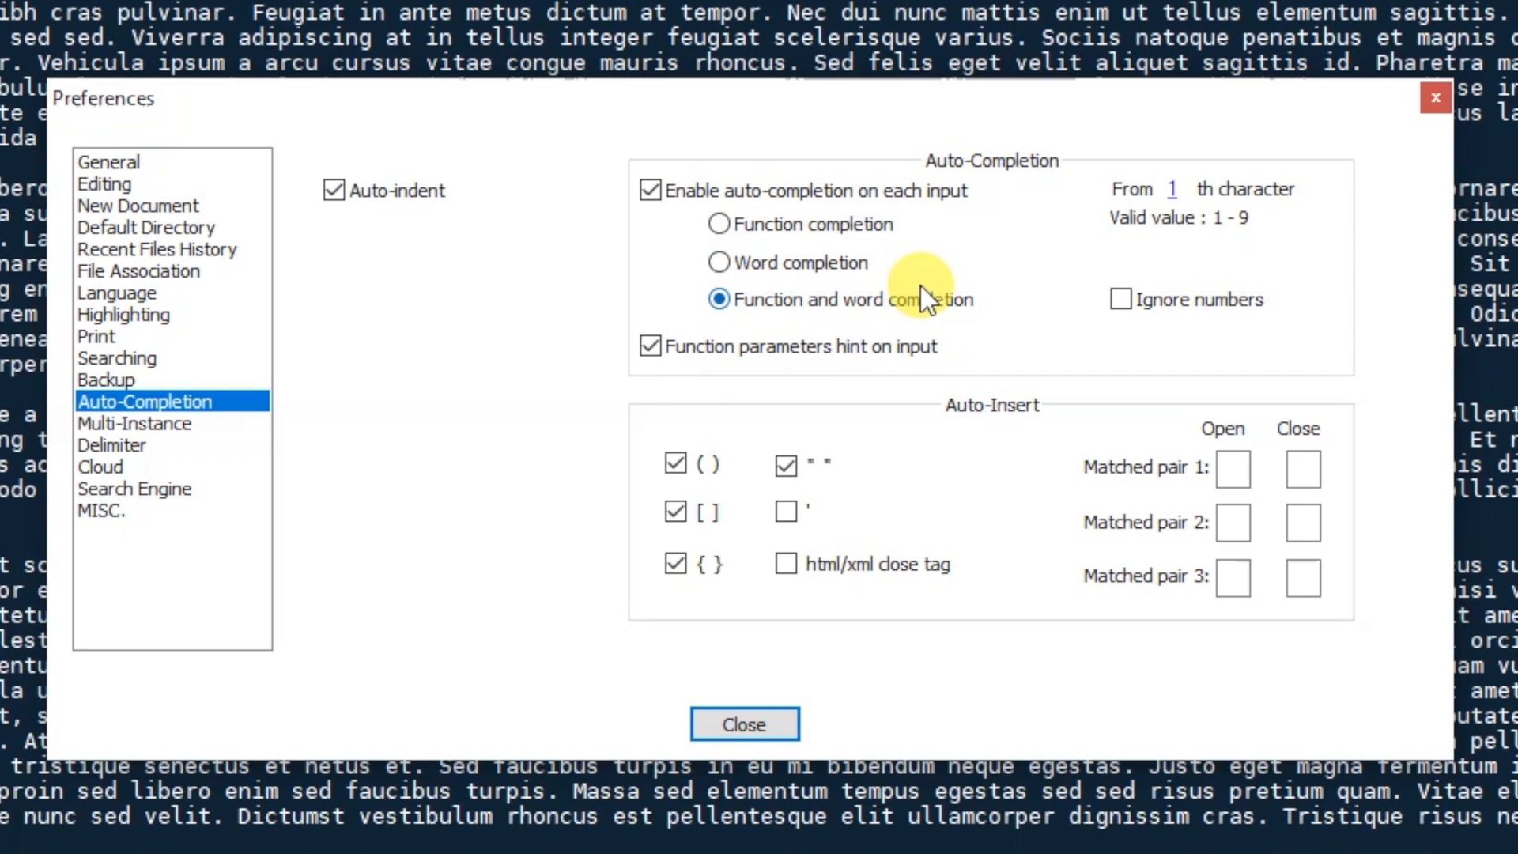
mouse_move(859, 271)
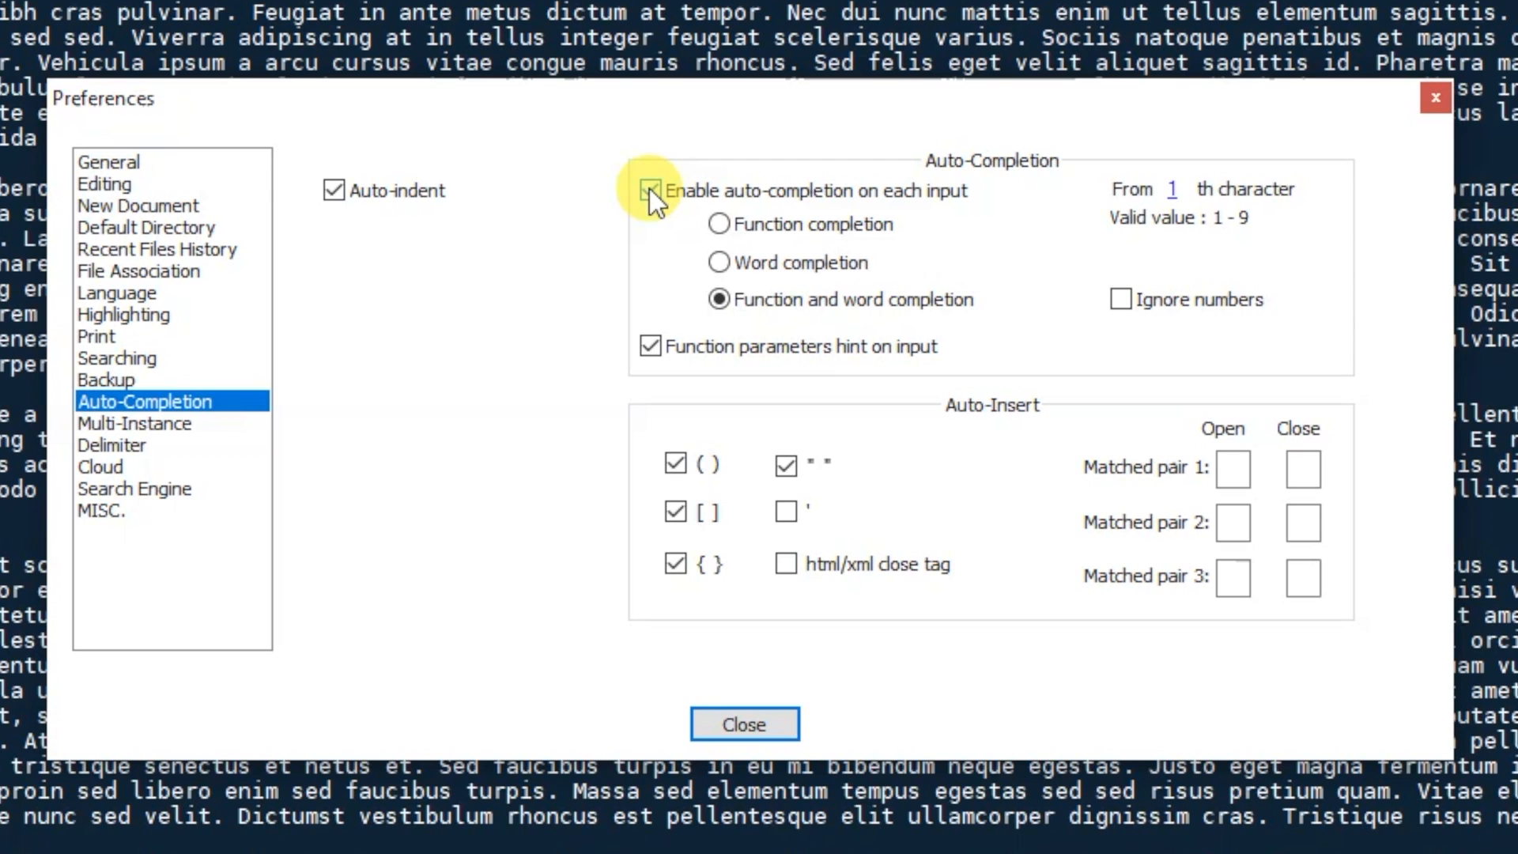
left_click(650, 190)
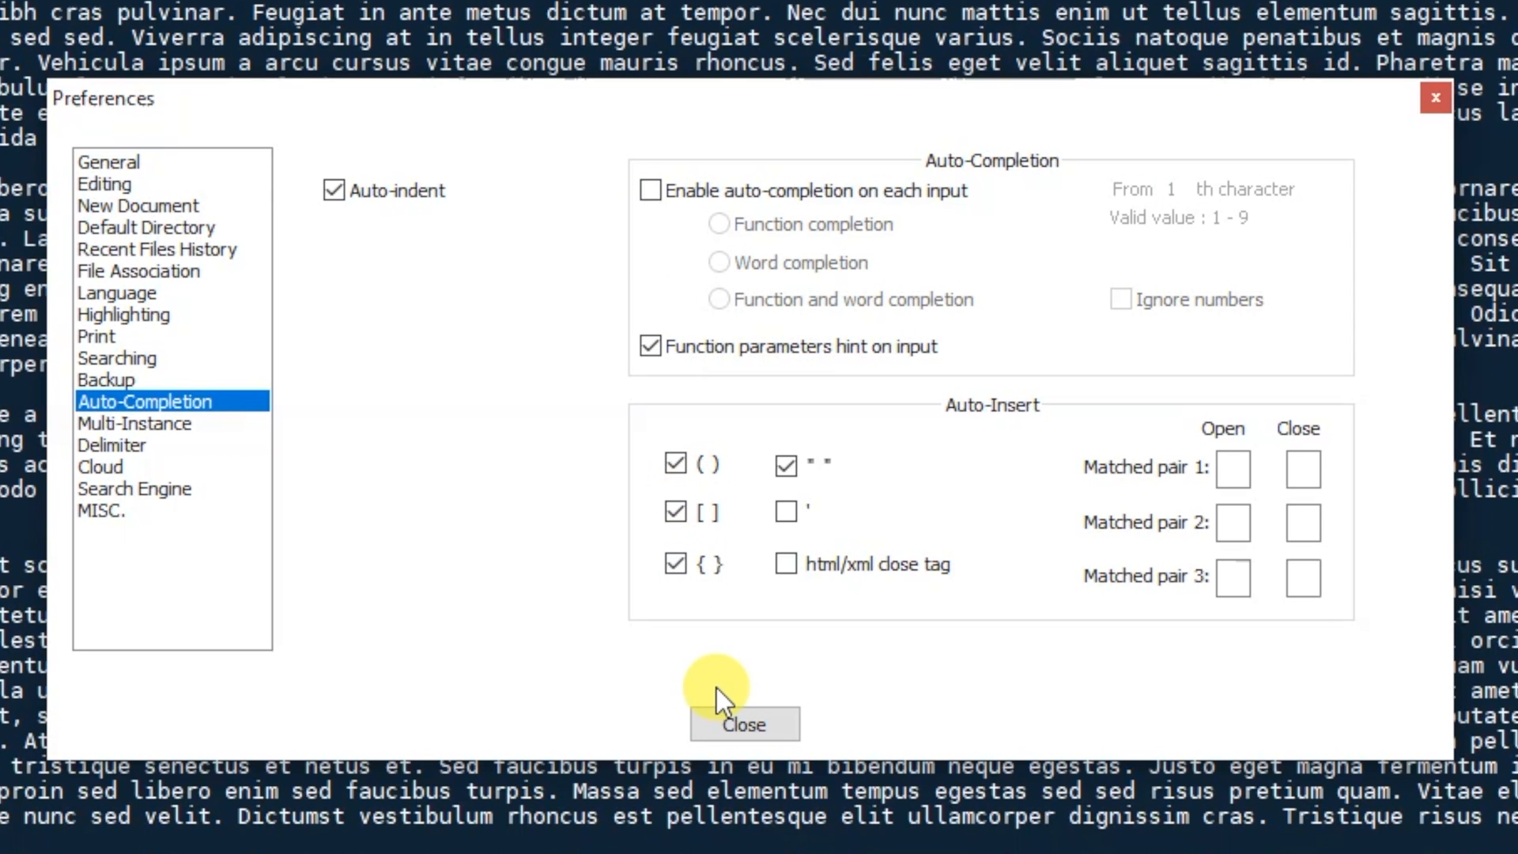
left_click(743, 724)
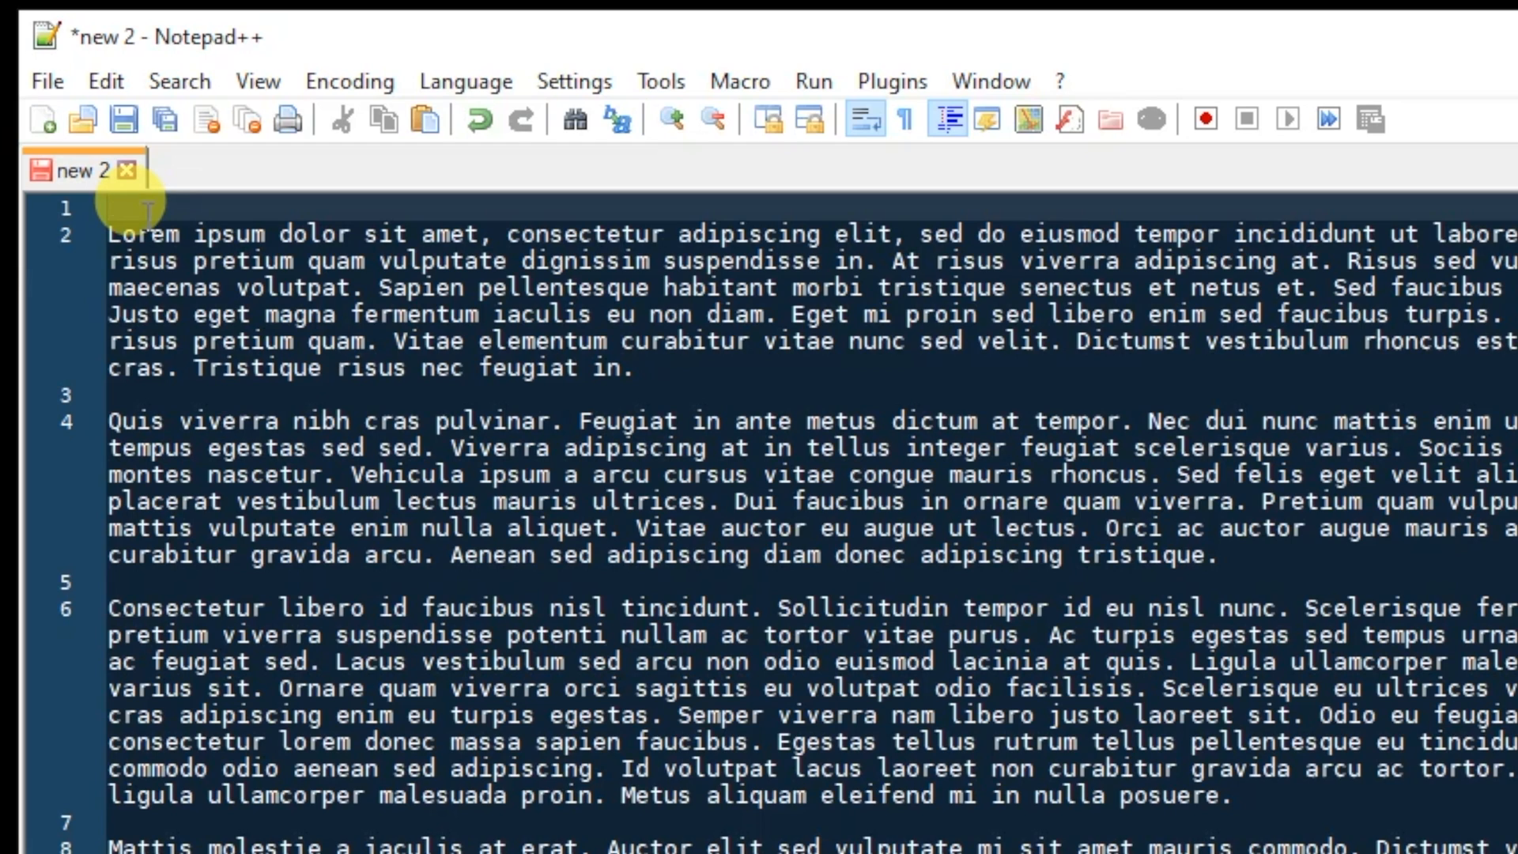
type("di")
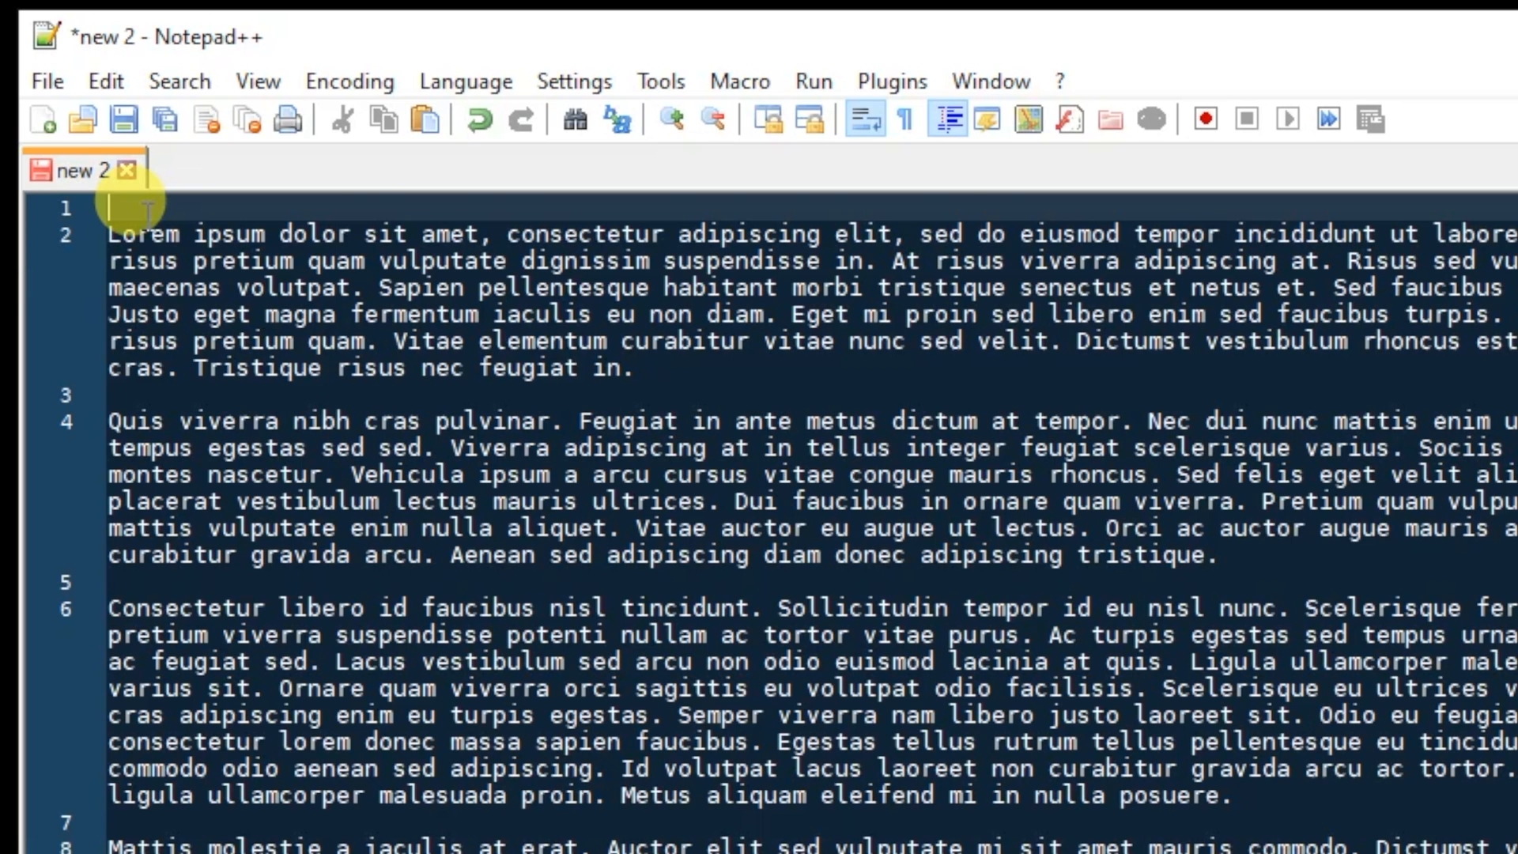
left_click(1108, 126)
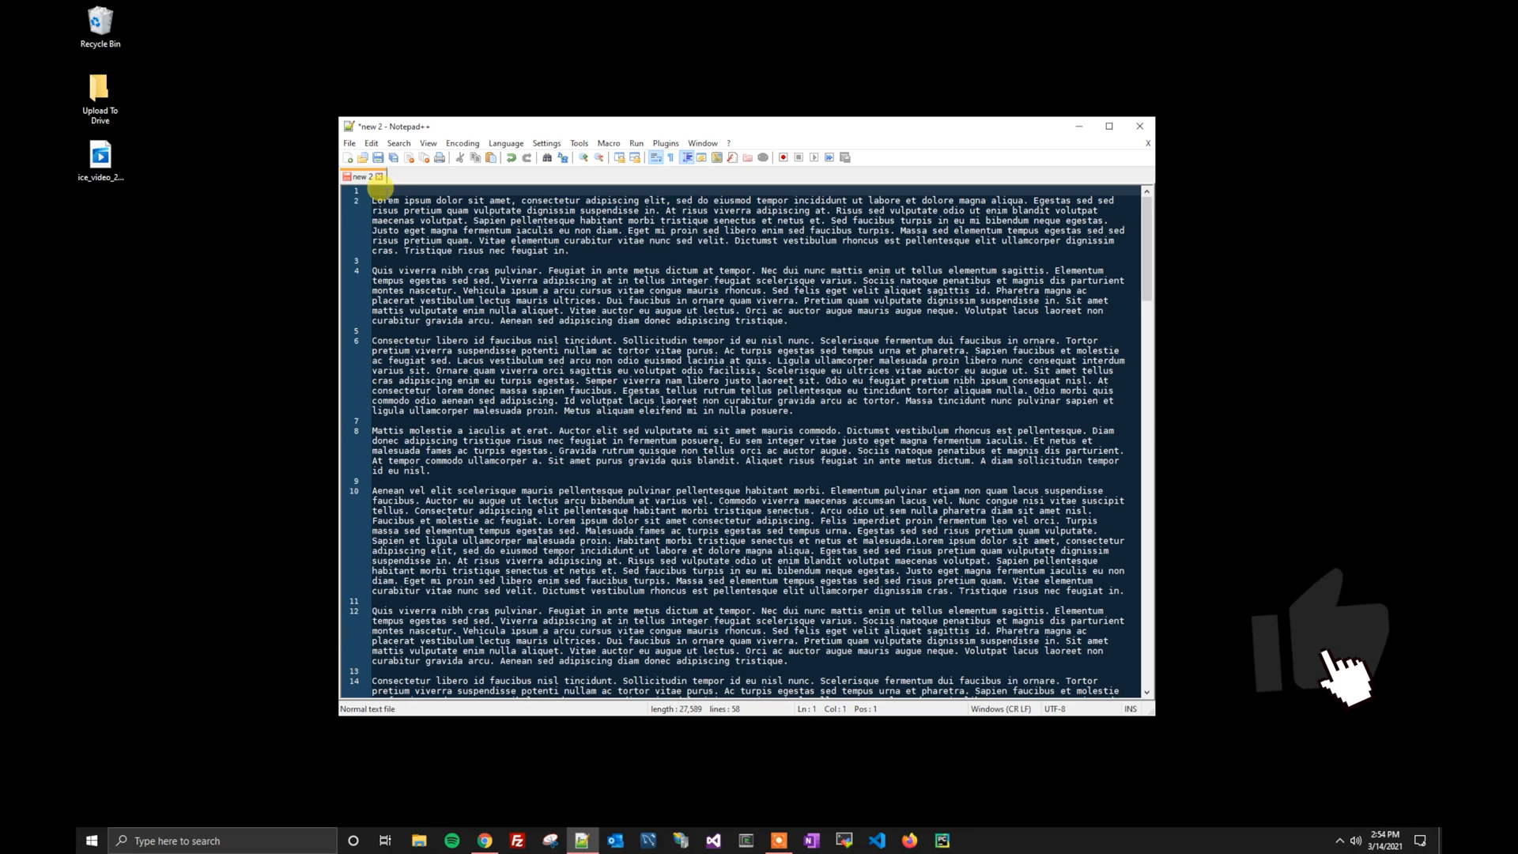